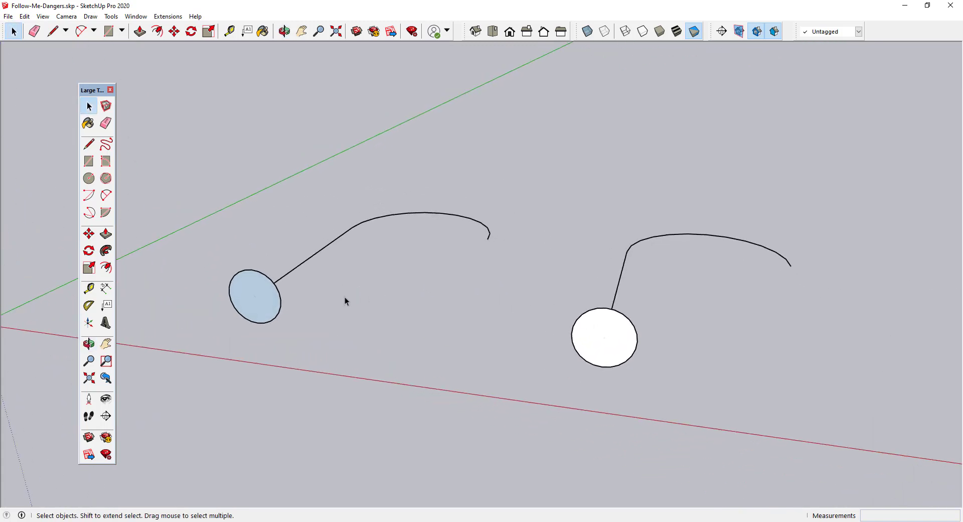
mouse_move(463, 374)
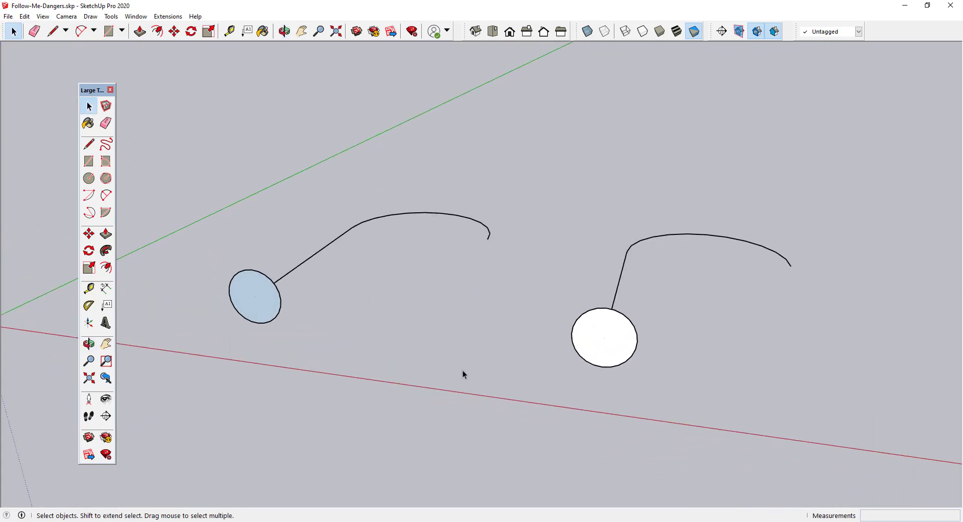
mouse_move(326, 322)
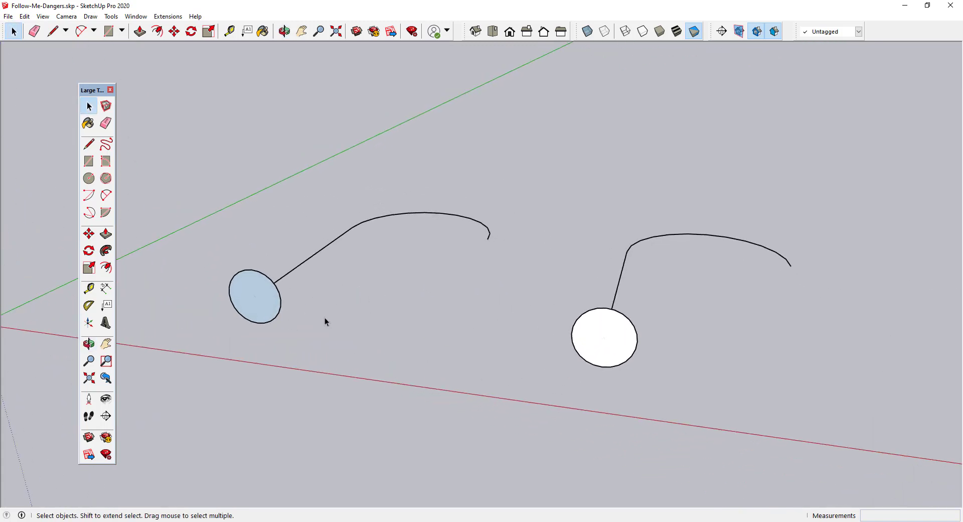
mouse_move(261, 305)
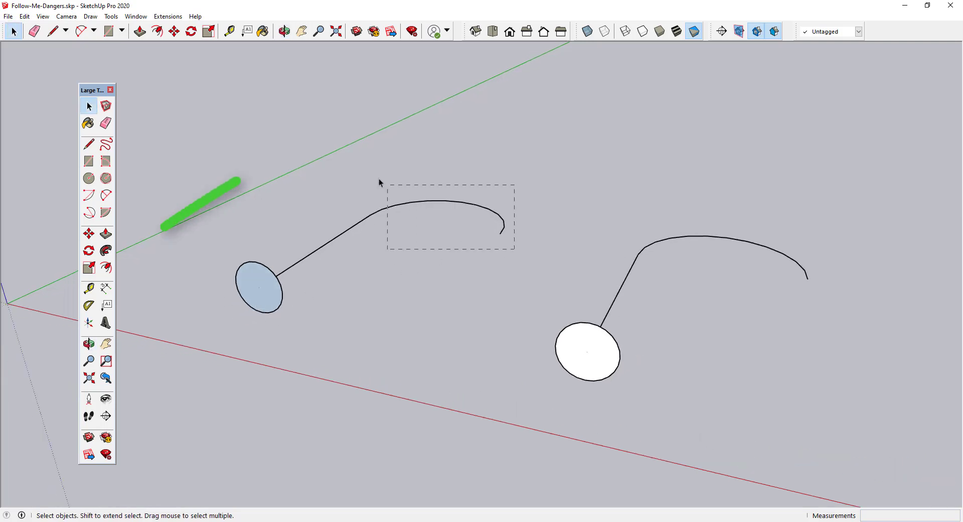
Step: Follow Me the left circle along its curved path, giving a bent tube with bluish back faces
left_click(105, 251)
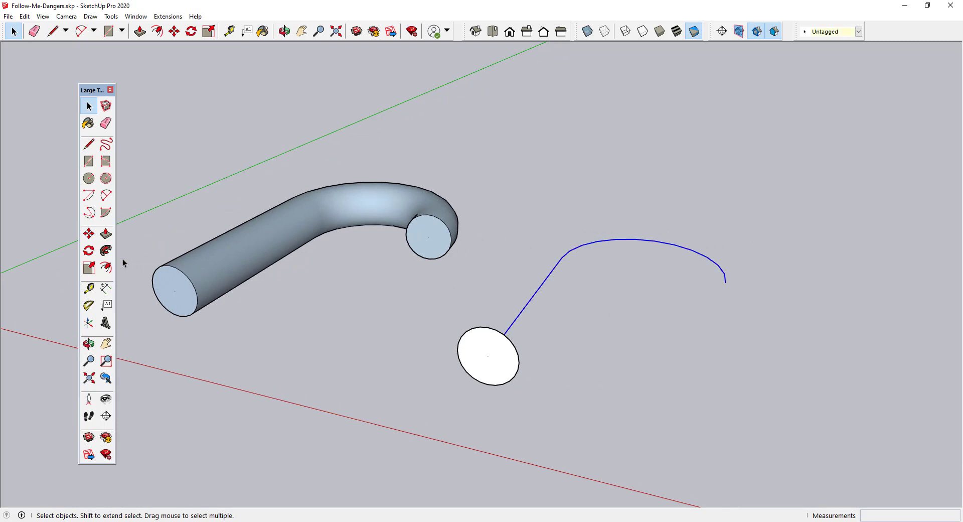
Step: Sweep the second circle along its path and reverse the blue elbow pipe's faces to white
left_click(104, 251)
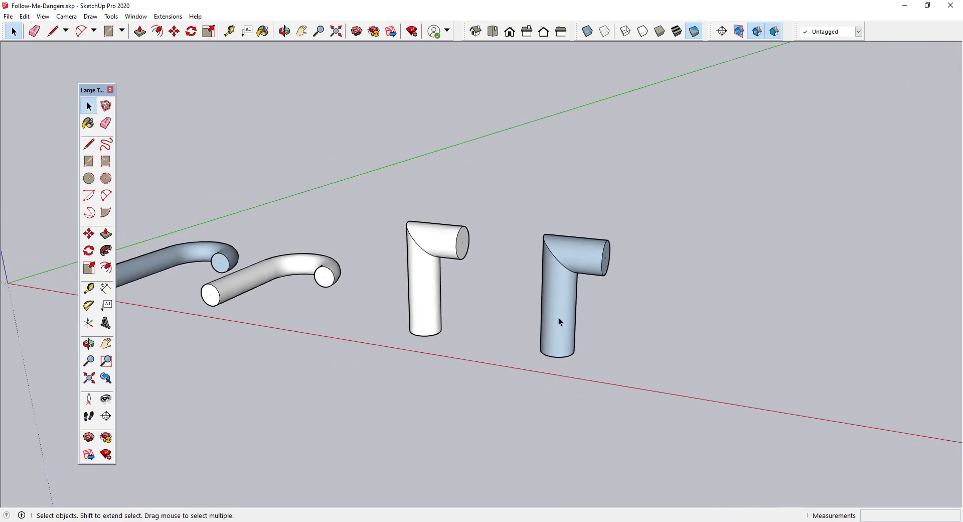
mouse_move(569, 315)
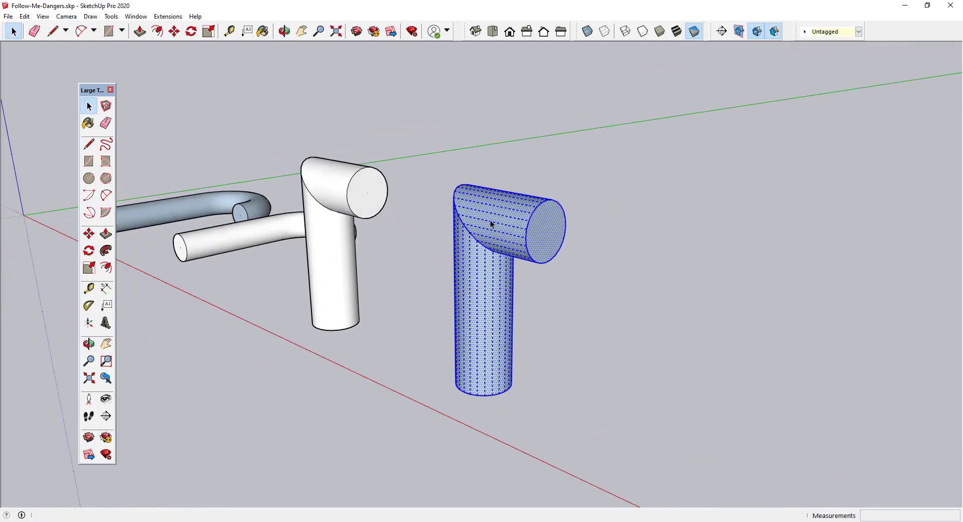
right_click(492, 224)
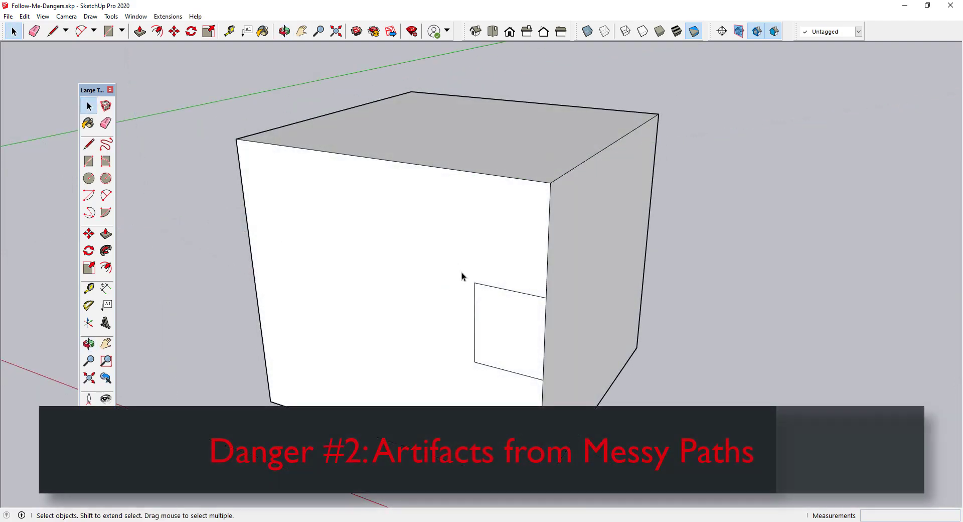
Step: Sweep the square groove face around the box's top edges, cutting a recessed channel
left_click(442, 135)
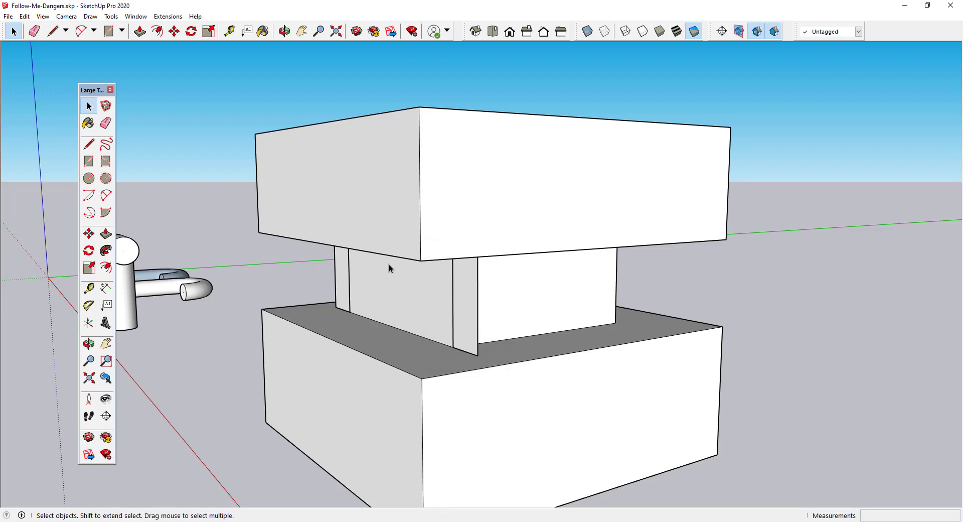
Step: Install CleanUp³ from Extension Warehouse, confirm and acknowledge, then close the store
left_click(564, 429)
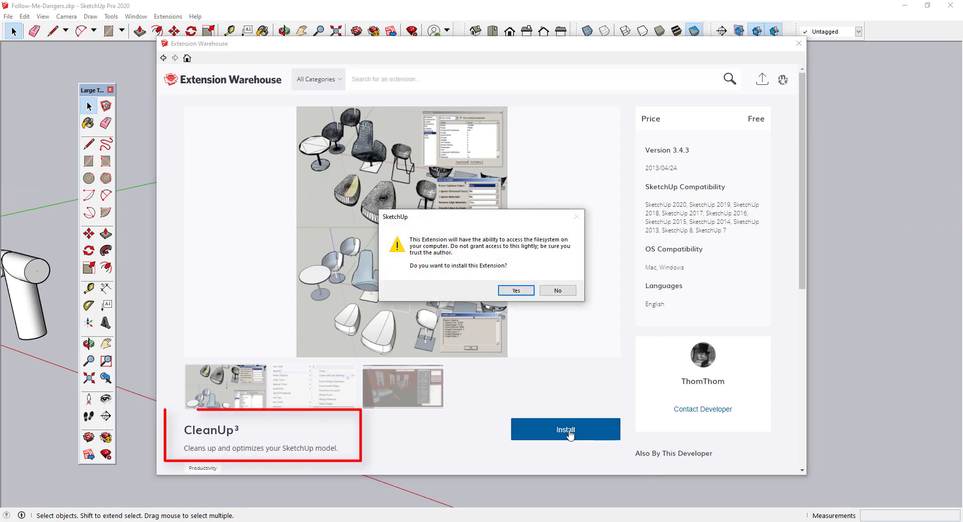
left_click(515, 290)
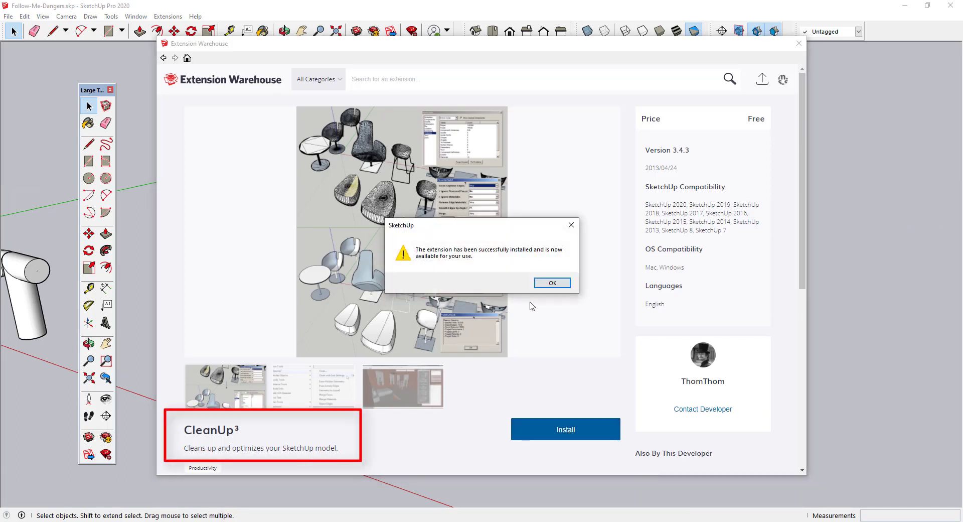
left_click(551, 282)
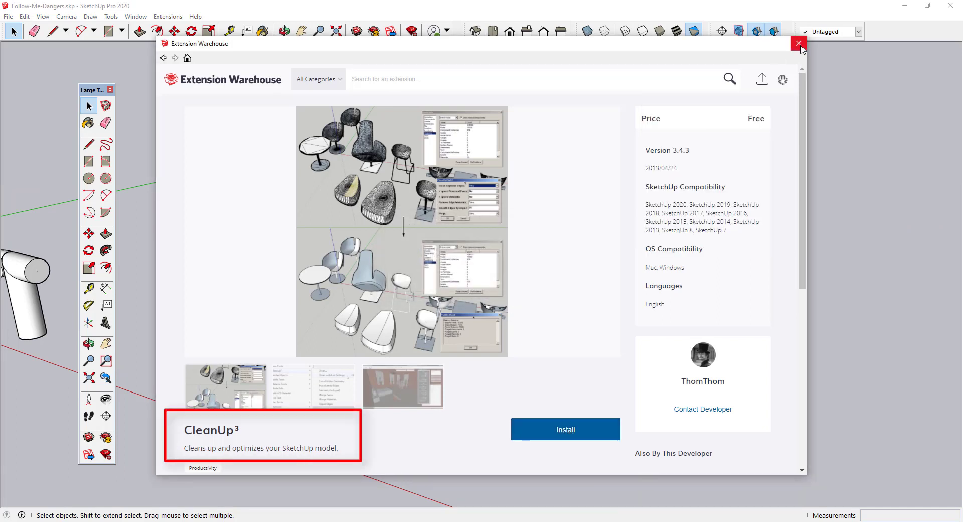
left_click(799, 44)
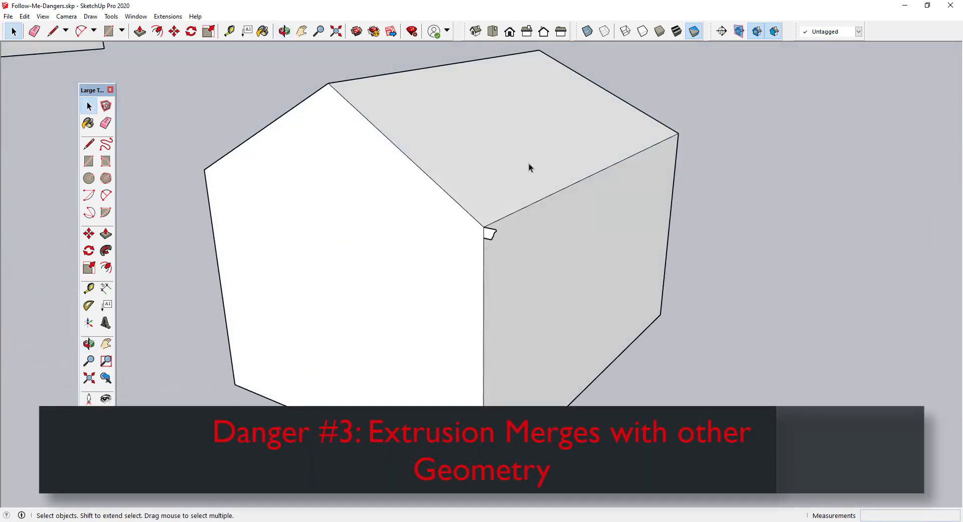
left_click(624, 31)
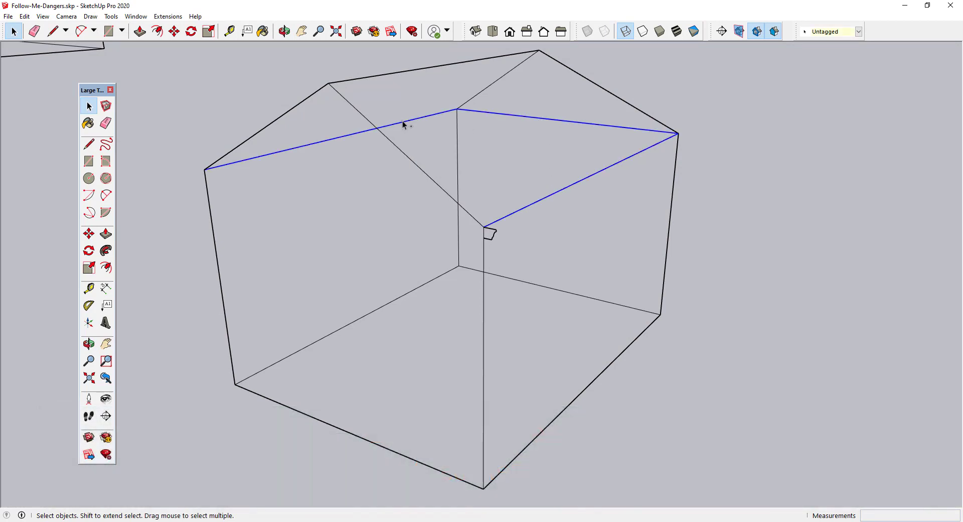
left_click(693, 30)
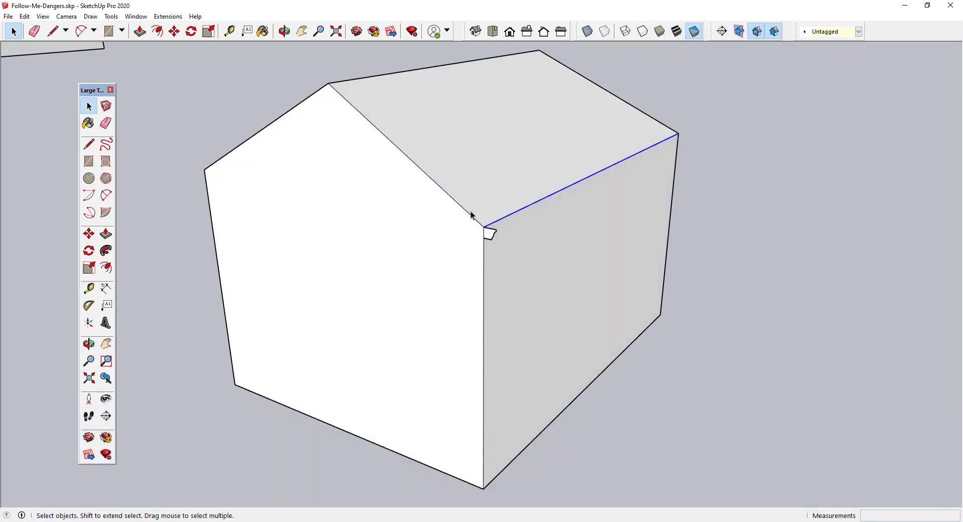
left_click(105, 251)
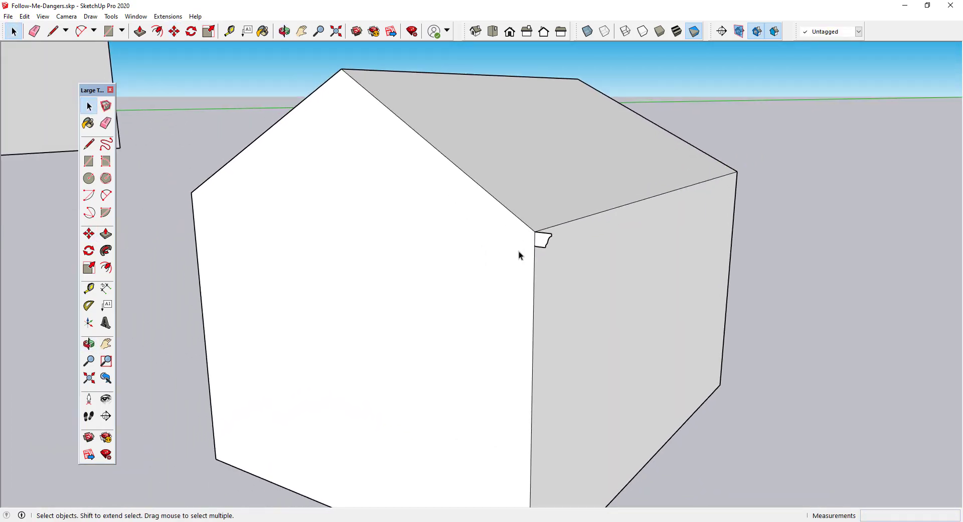
Step: Make the gutter profile a separate group, activate Follow Me, and enter the group to edit
right_click(541, 240)
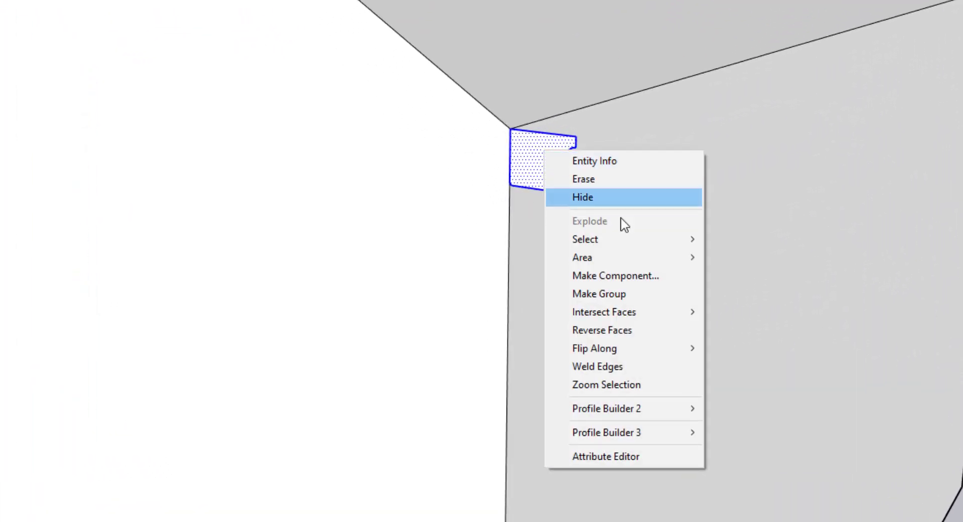
left_click(582, 197)
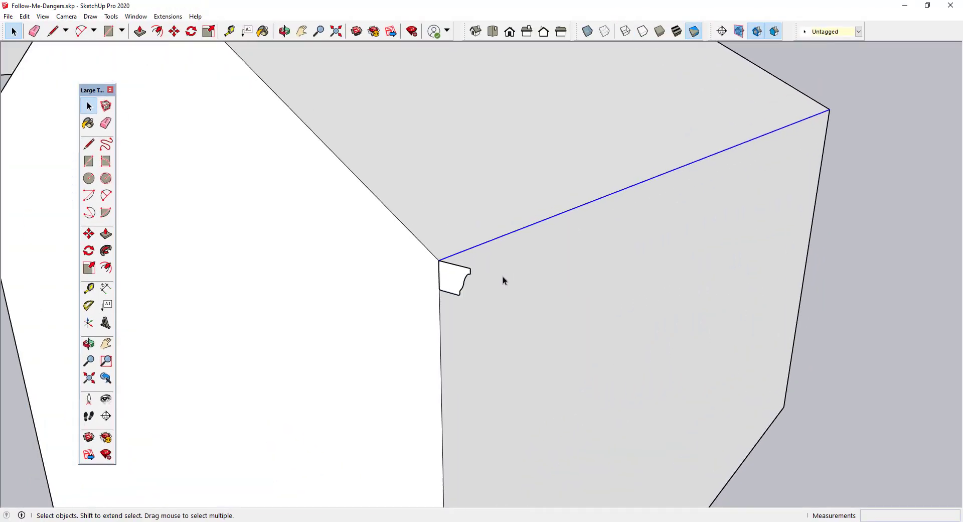
left_click(105, 250)
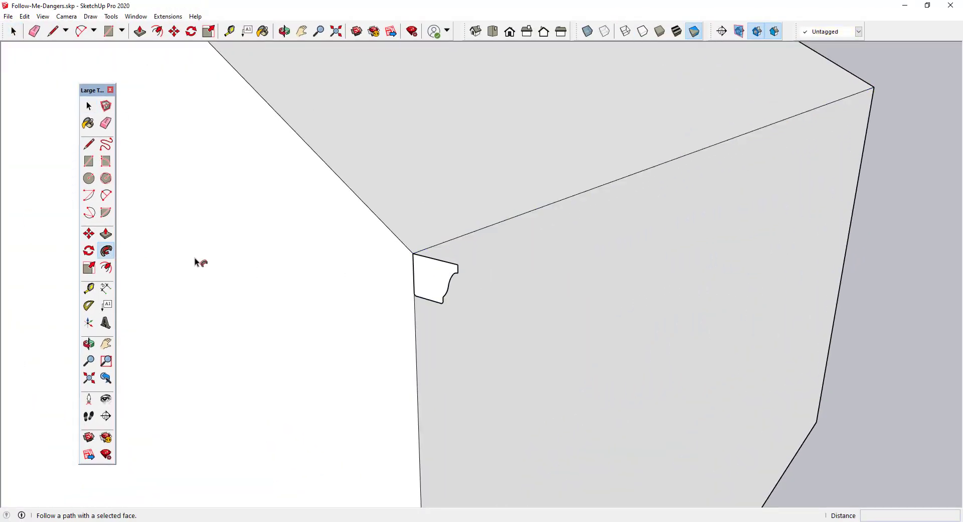
right_click(435, 273)
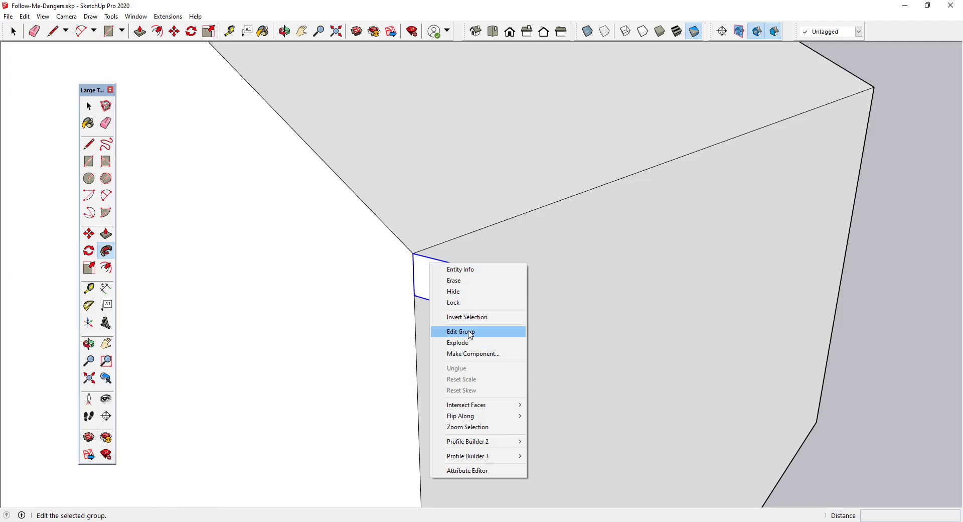
left_click(460, 331)
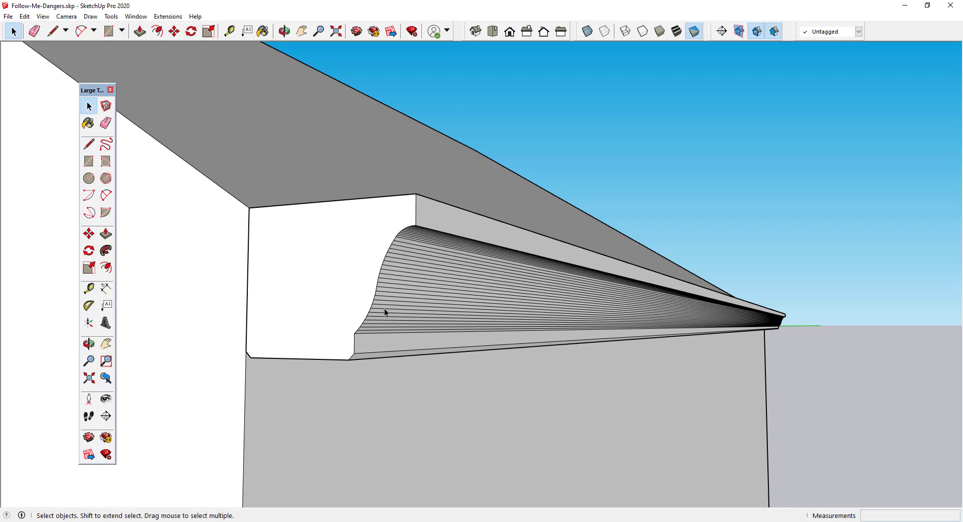
mouse_move(426, 302)
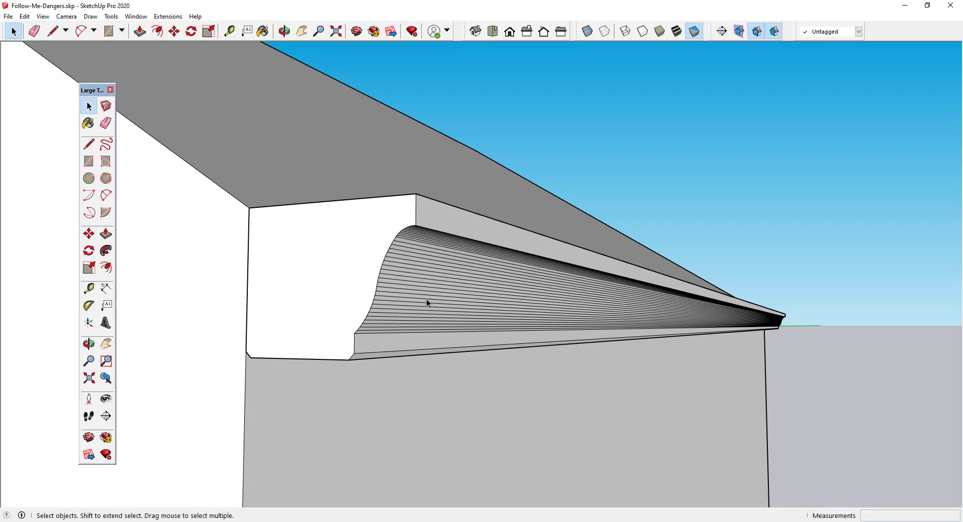
mouse_move(362, 233)
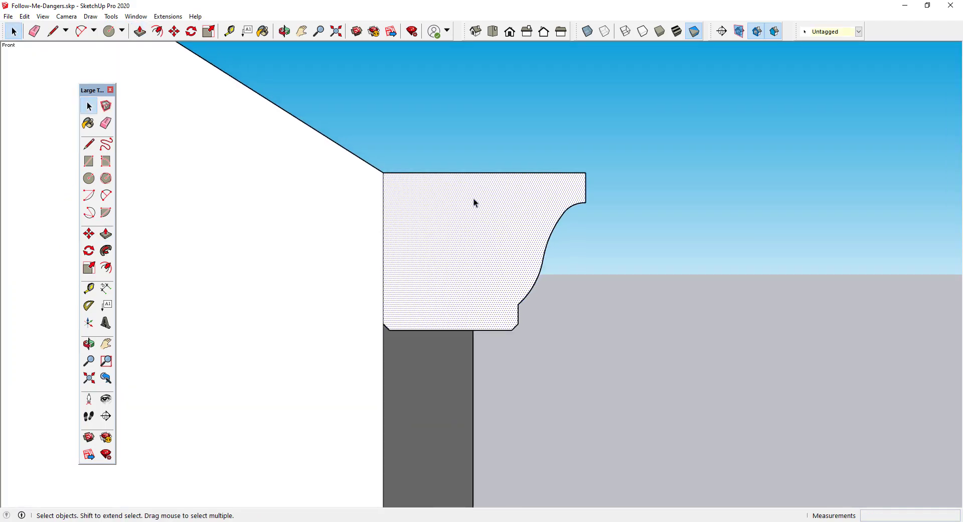
Step: Weld the gutter profile's curved edge segments into one curve with Weld Edges
right_click(475, 203)
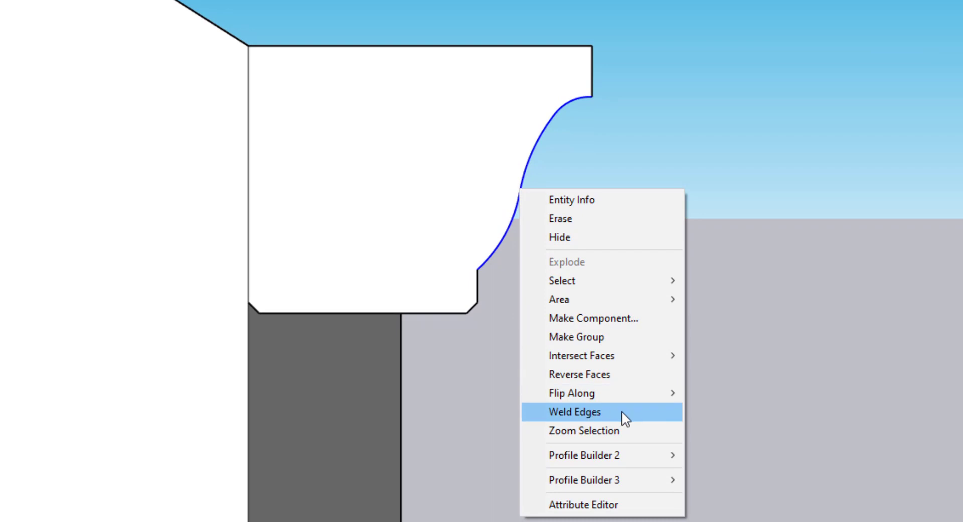
left_click(574, 412)
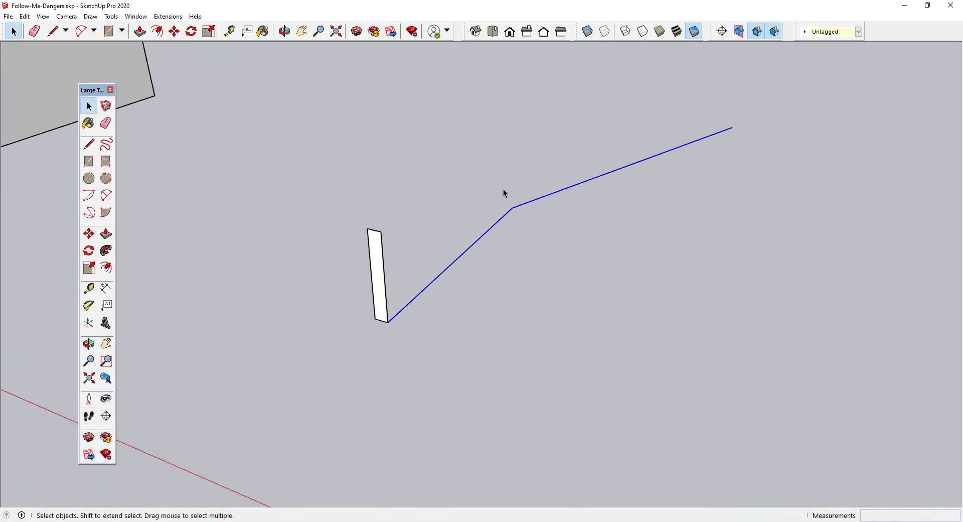
Step: Follow Me the thin rectangle along the bent path into a ramp and orbit to inspect it
left_click(105, 250)
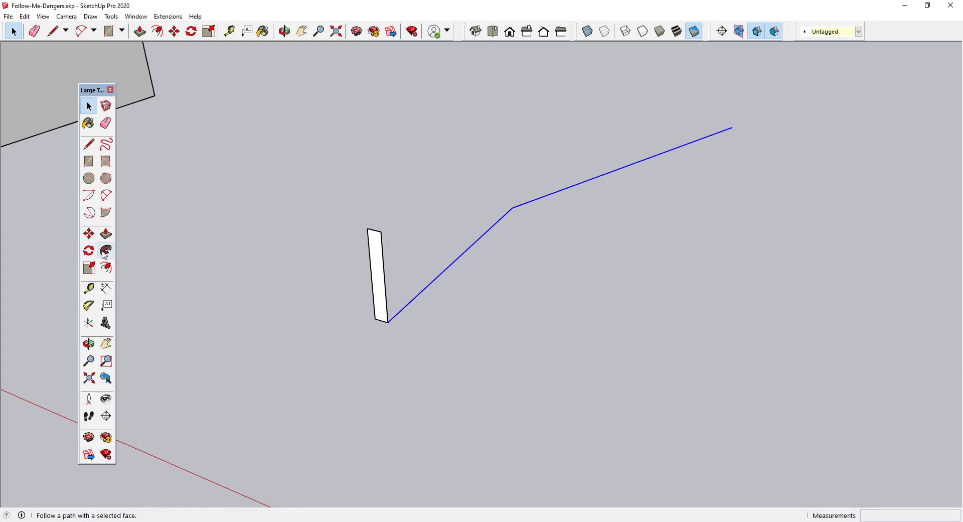
left_click(105, 251)
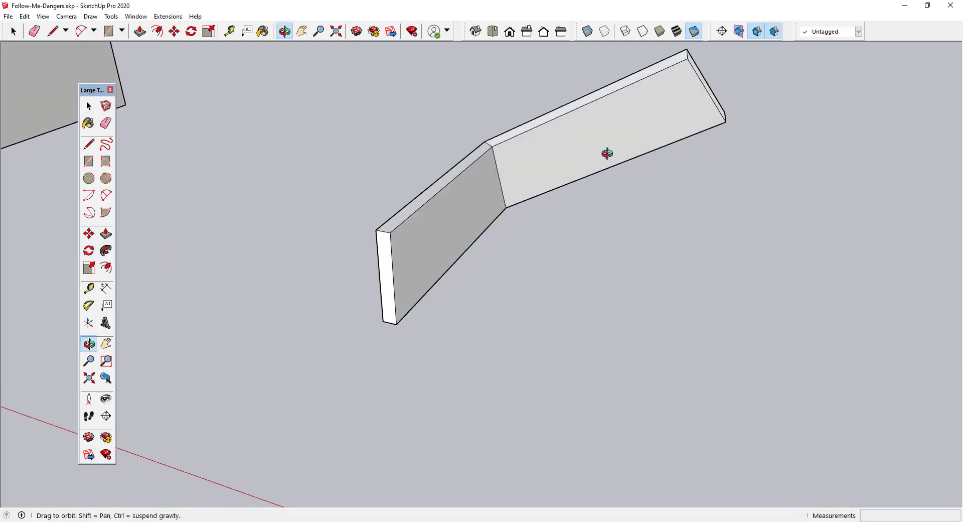
left_click_drag(608, 154, 178, 212)
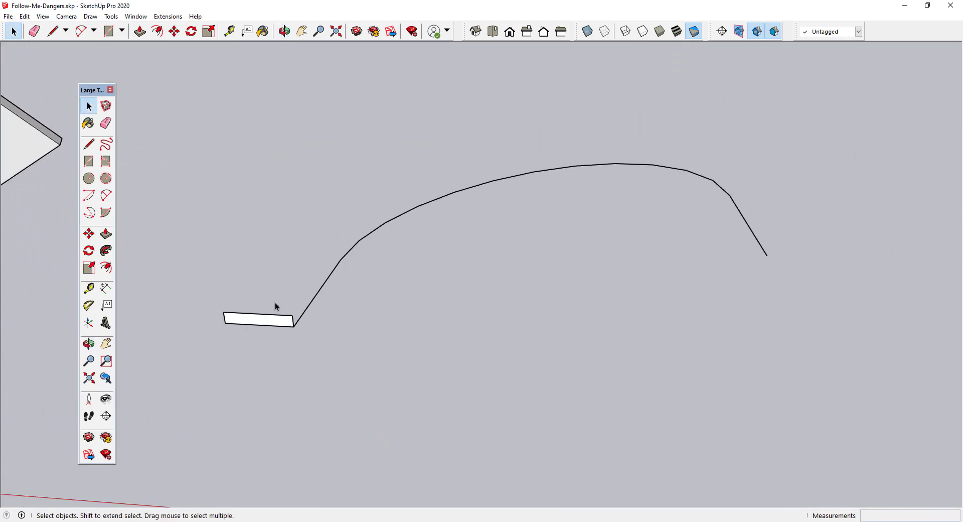
mouse_move(736, 257)
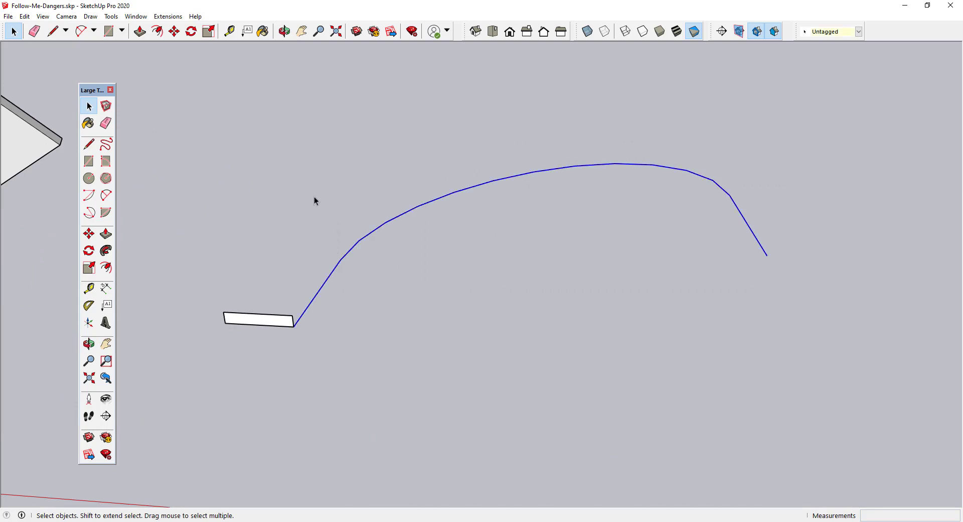
Step: Build the rectangle along the arched path with Profile Builder 3, then orbit to check the ramp
left_click(105, 249)
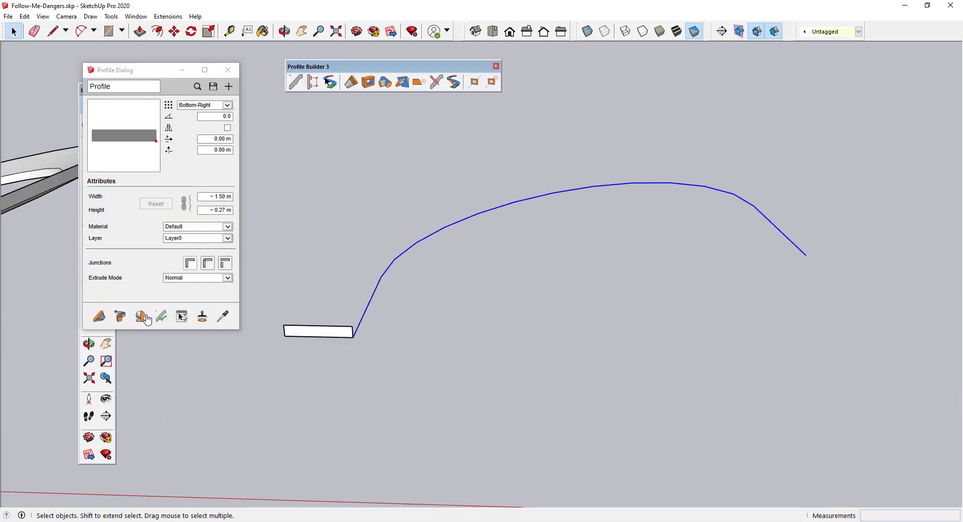
left_click(140, 316)
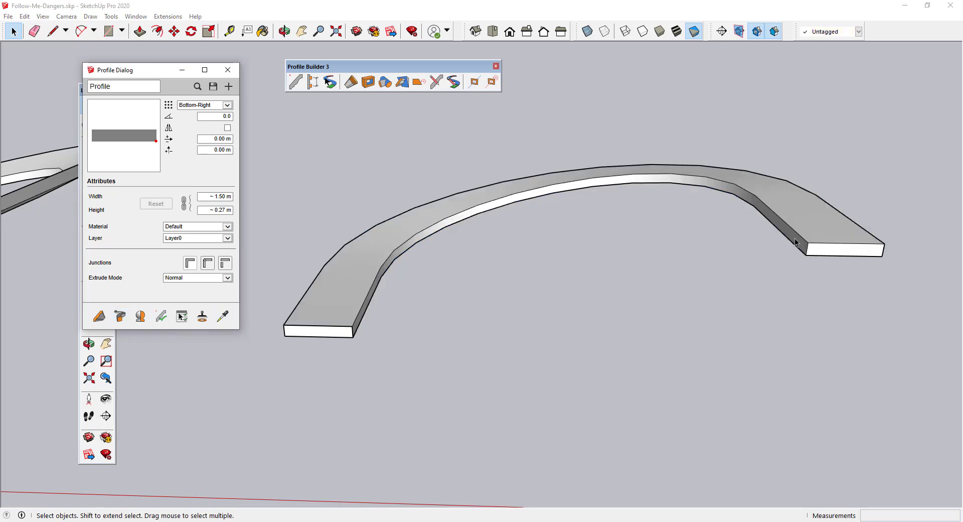
left_click_drag(553, 246, 688, 192)
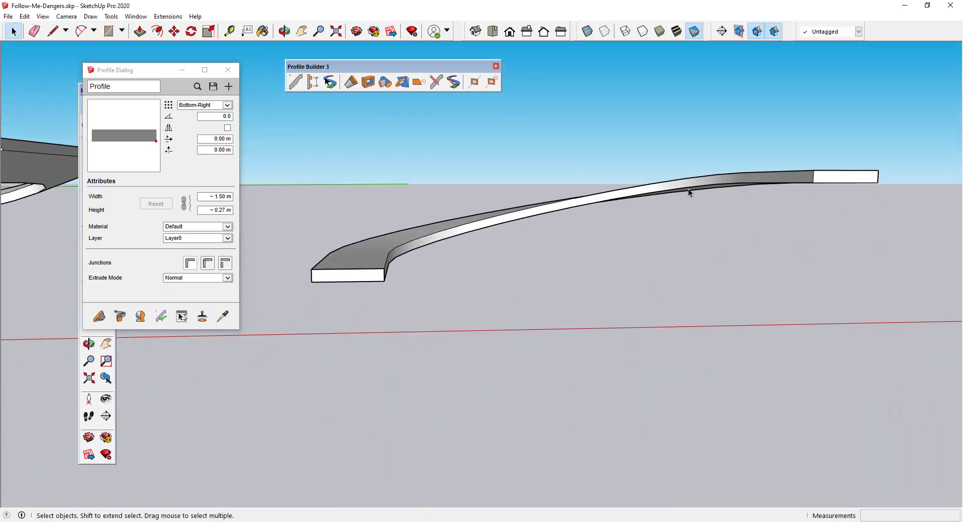